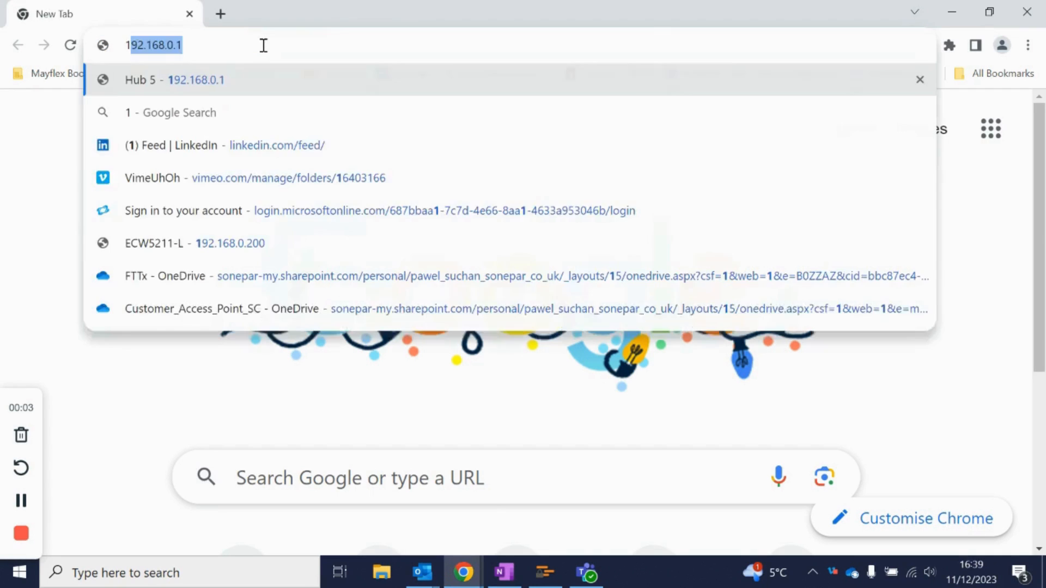
Step: Load the camera's login page by entering its IP address (10.1...) in the address bar
type("10.1")
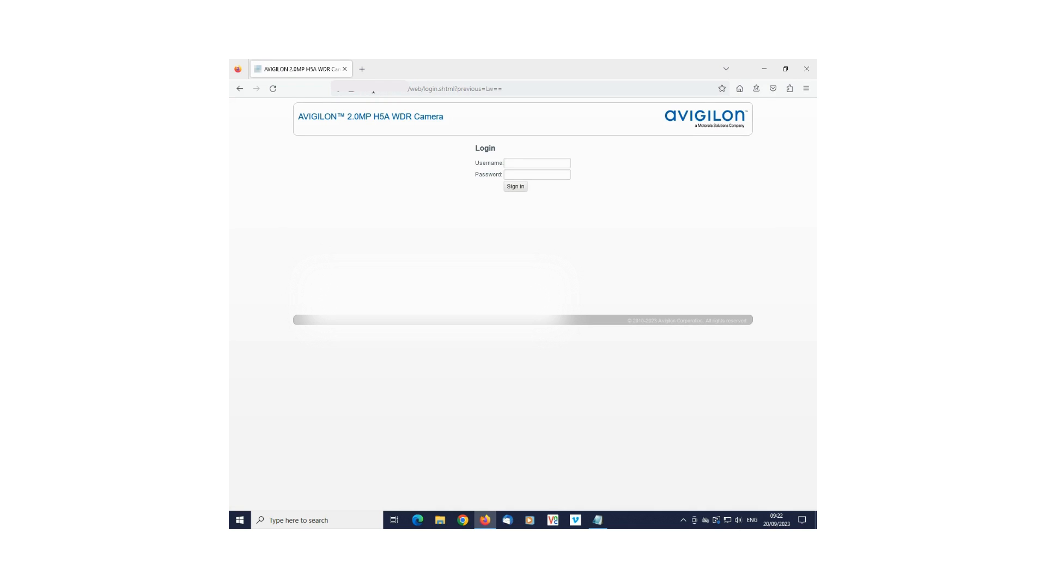
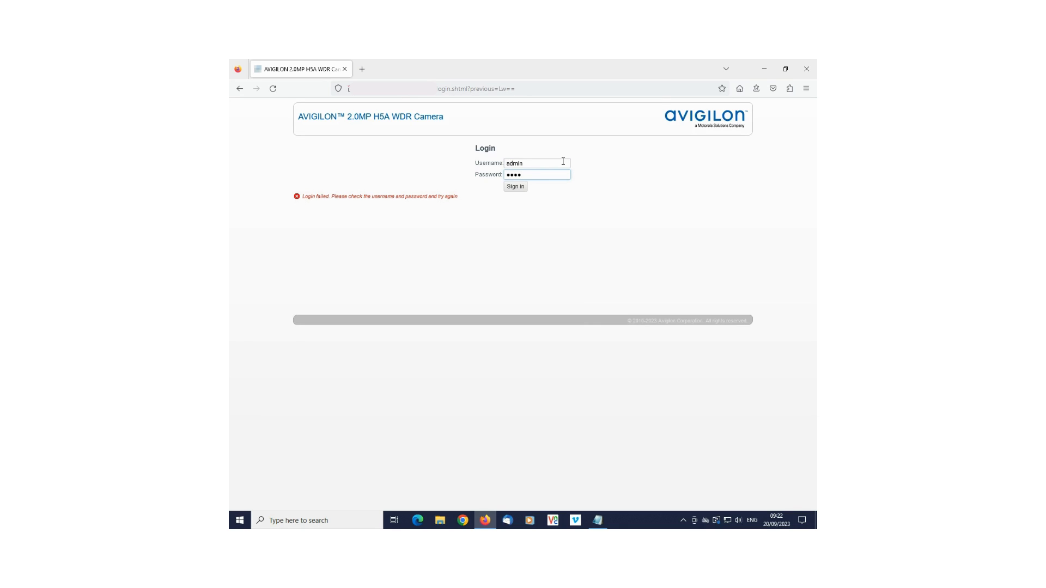
Step: Sign in, go to Setup > System and select the current firmware version 4.38.0.32
left_click(514, 186)
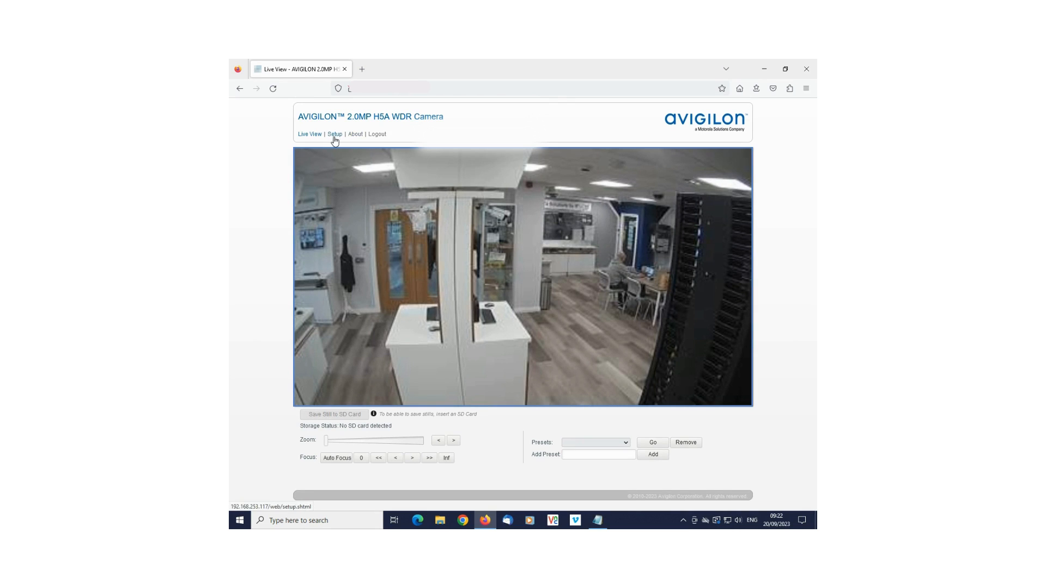
left_click(335, 134)
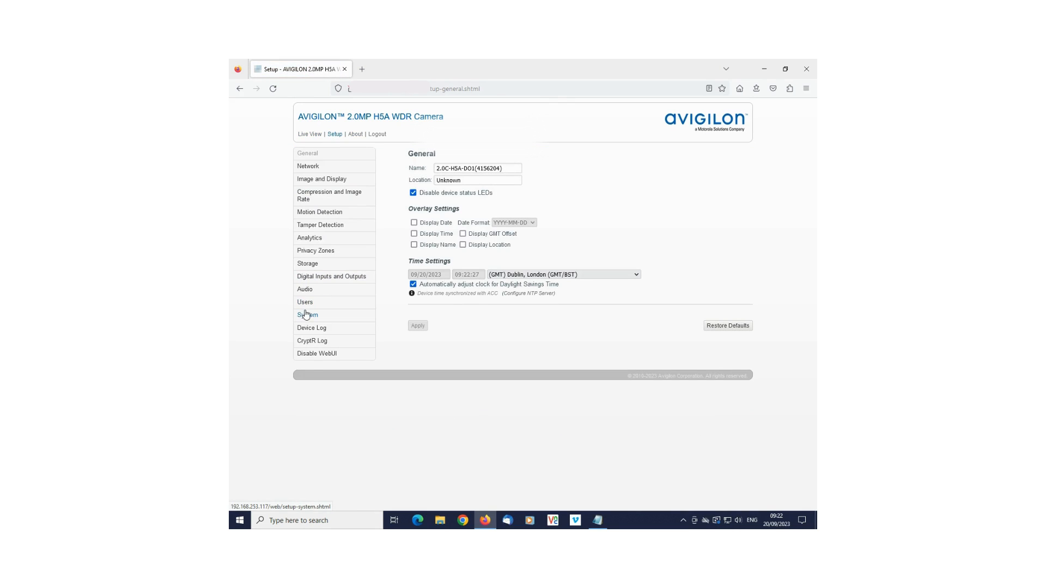
left_click(307, 314)
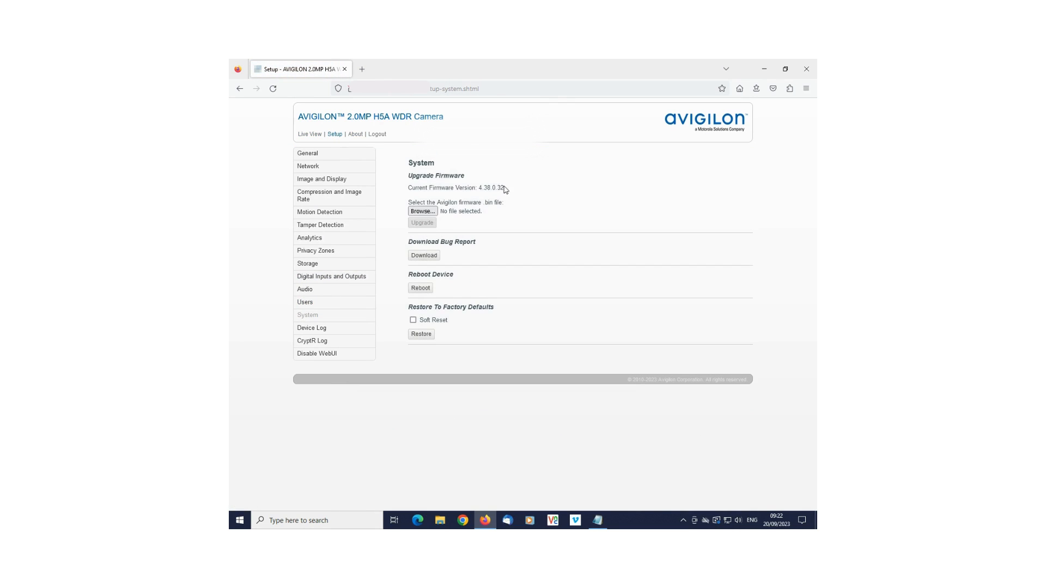
double_click(490, 187)
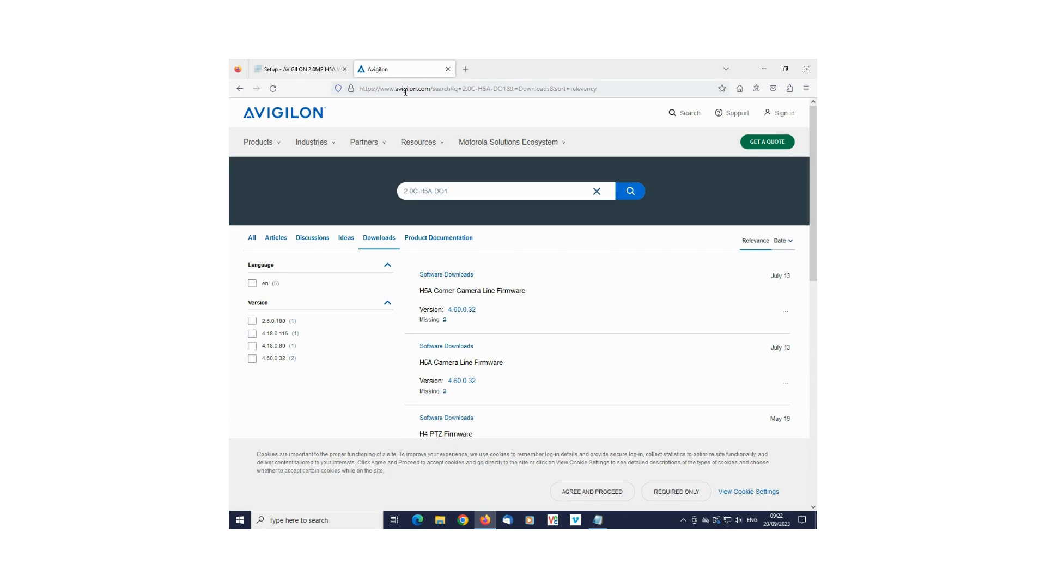
mouse_move(465, 287)
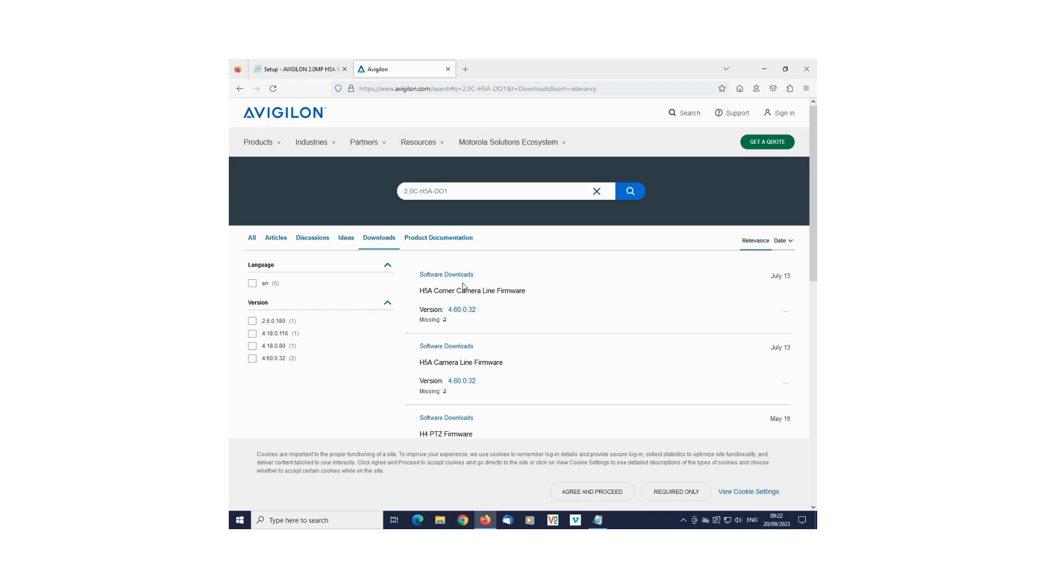
Step: Choose the H5A firmware result for 2.0C-H5A-DO1, reaching the Video Access One ID sign-in page
left_click(471, 291)
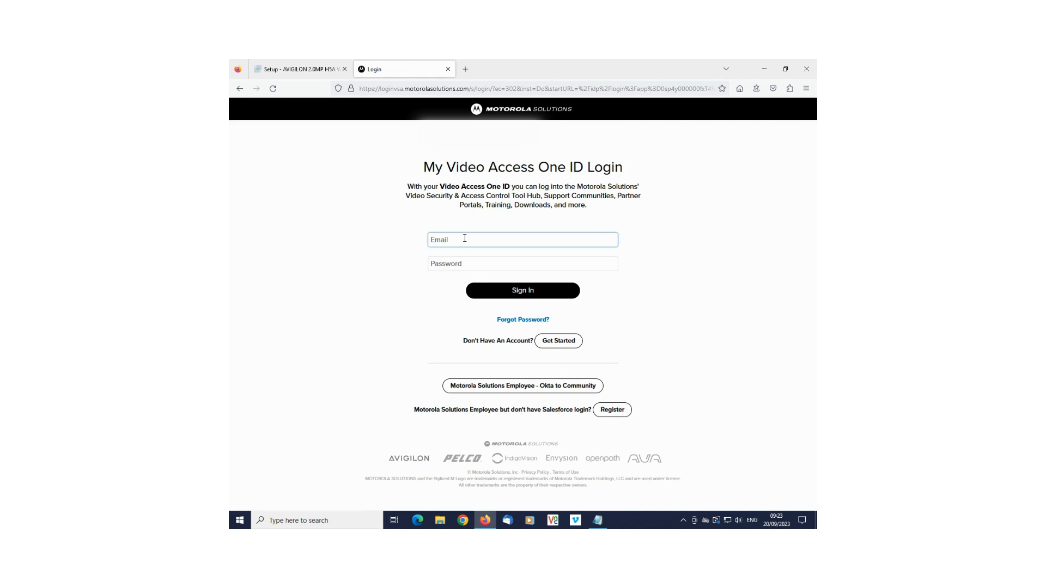
type("email@demo.com")
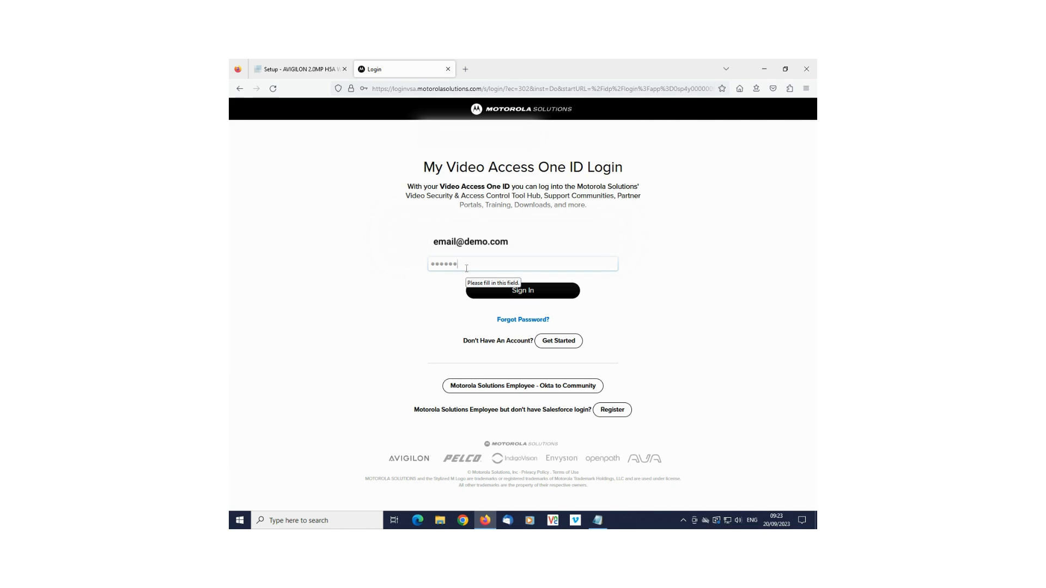
left_click(522, 289)
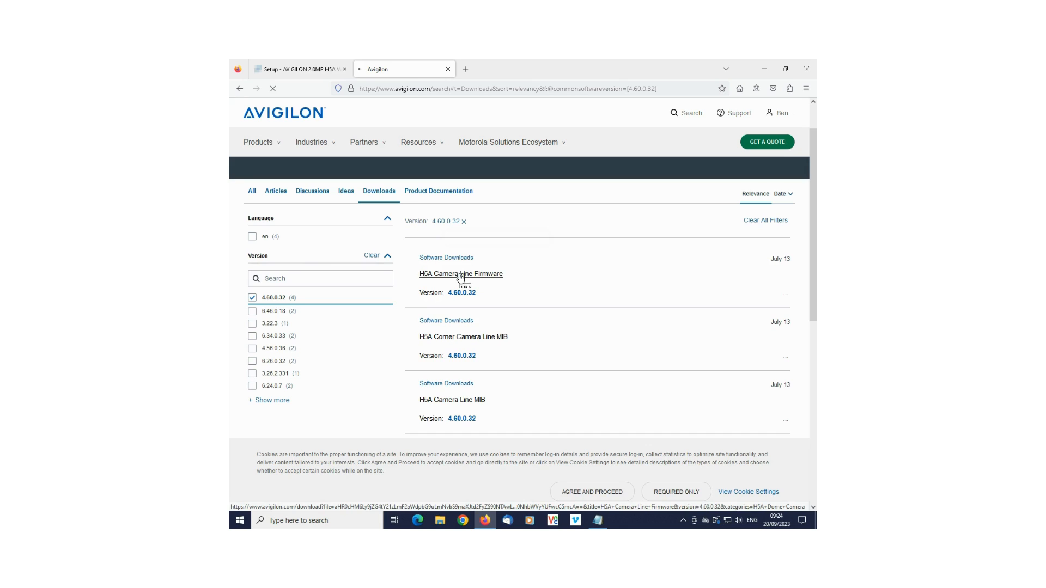
left_click(460, 274)
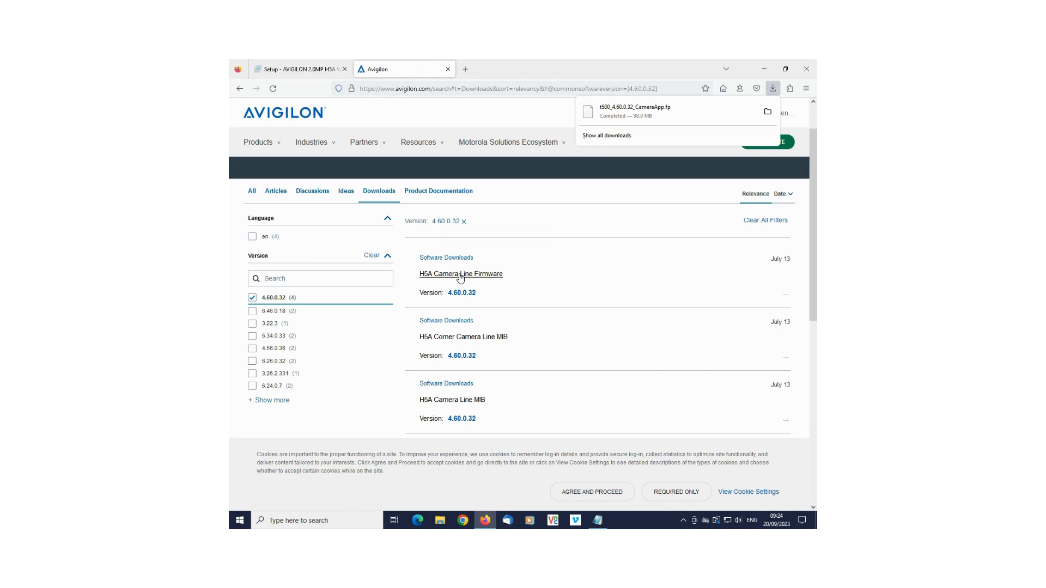
mouse_move(789, 115)
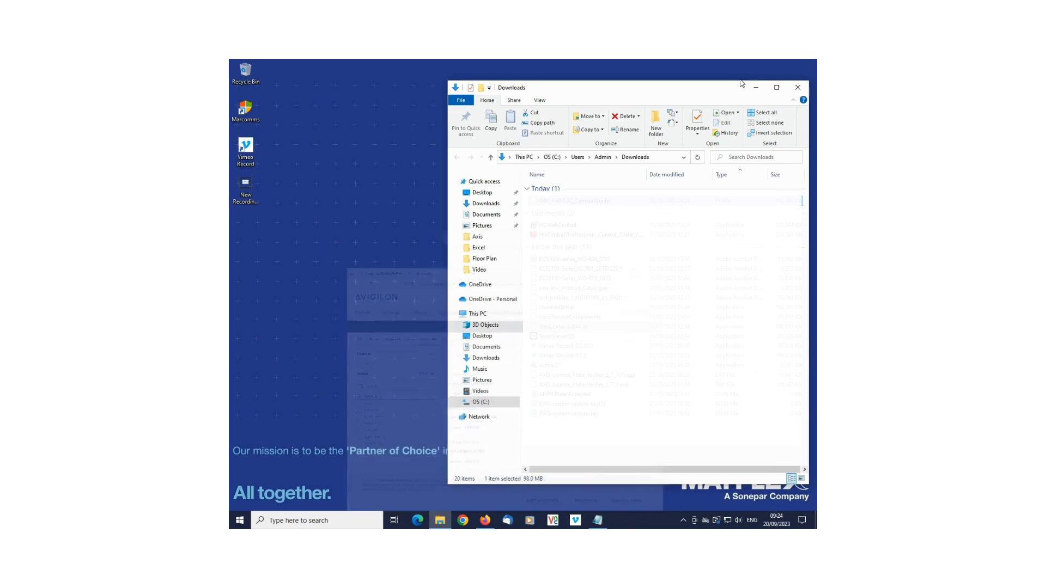
left_click(250, 289)
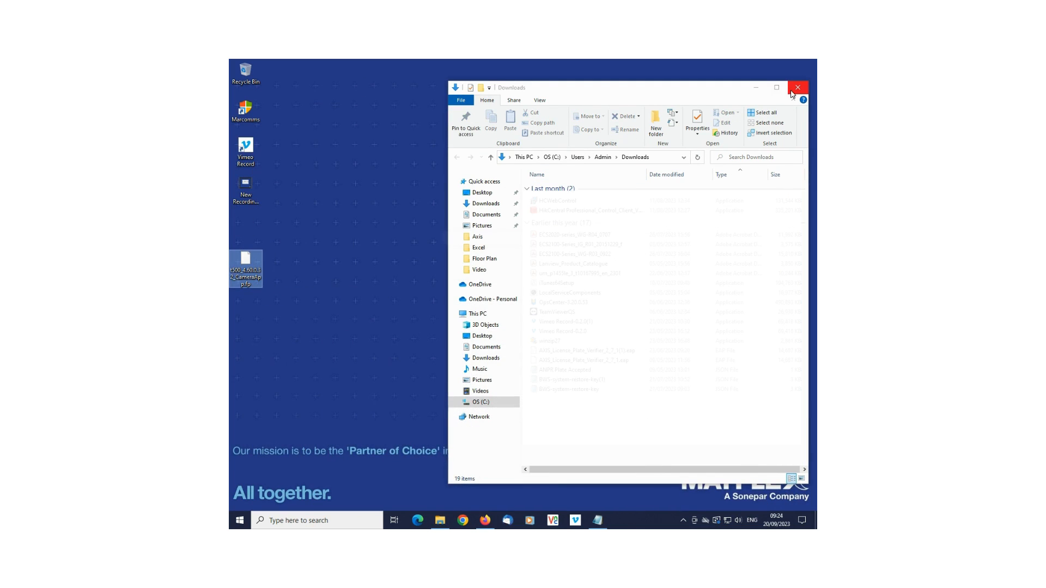
left_click(797, 87)
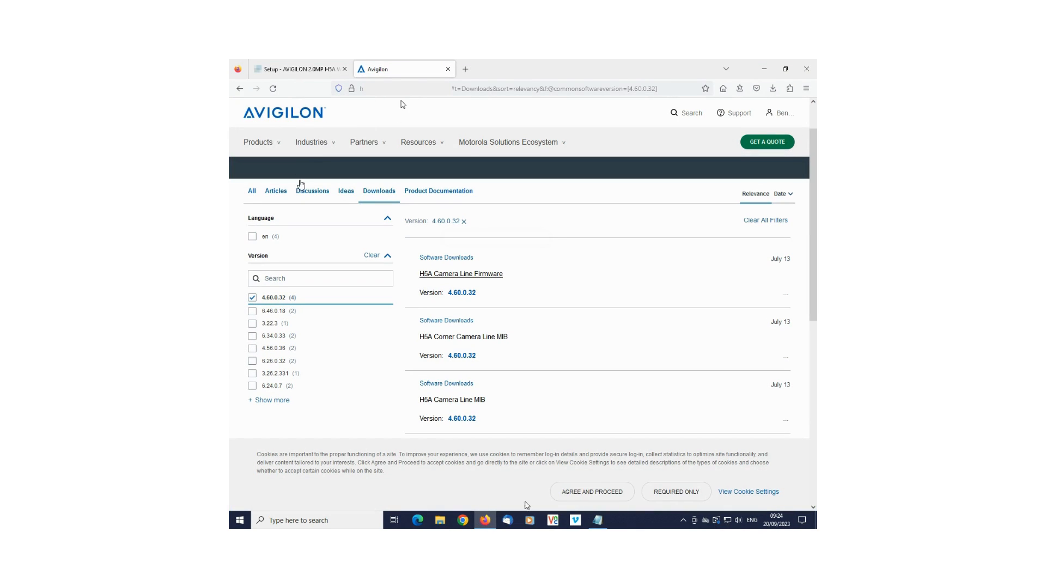
Step: Select t500_4.60.0.32_CameraApp.fp from the Desktop and start the firmware upgrade
left_click(297, 69)
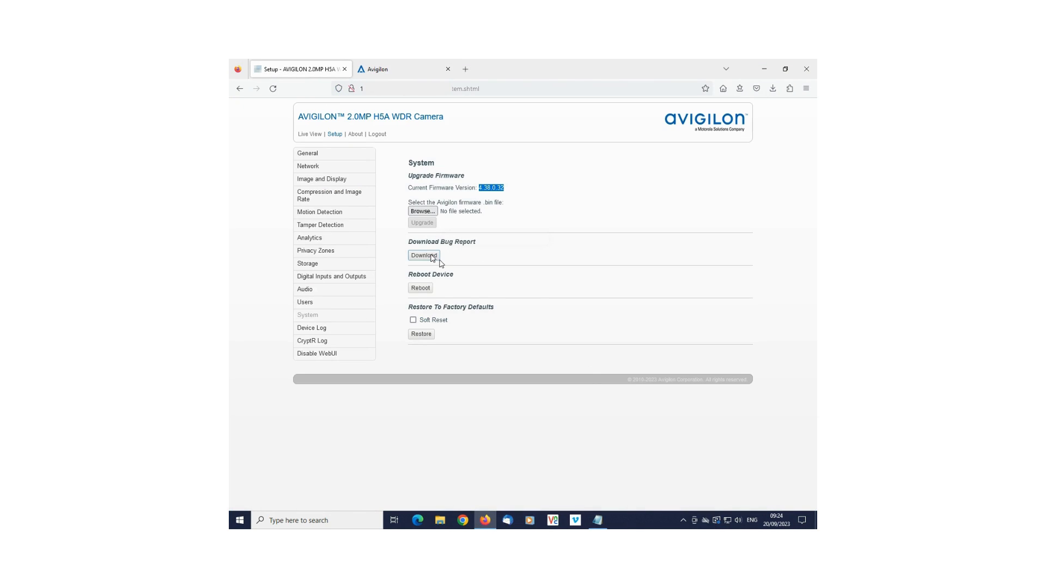
left_click(422, 212)
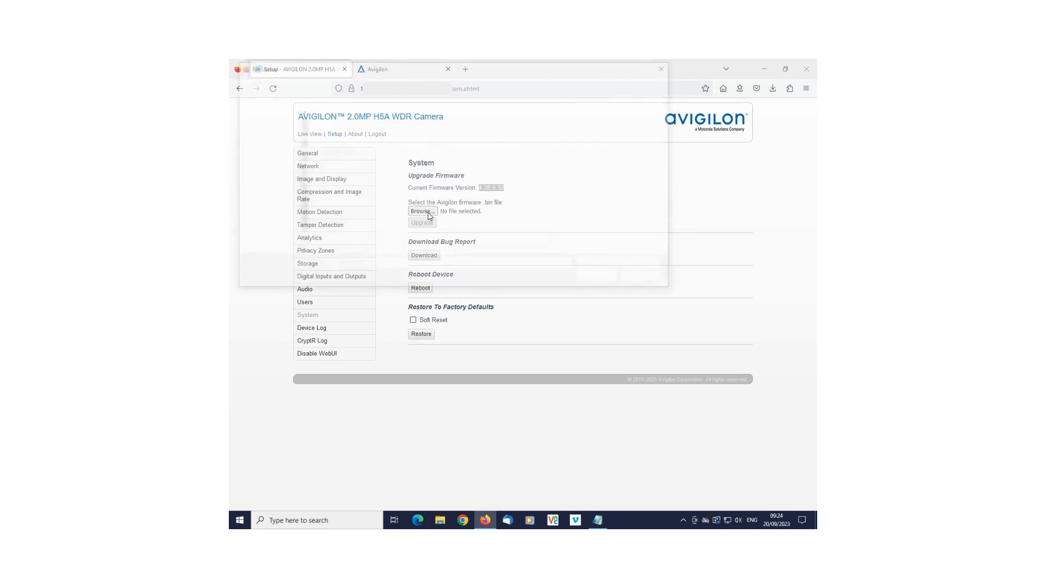
left_click(422, 211)
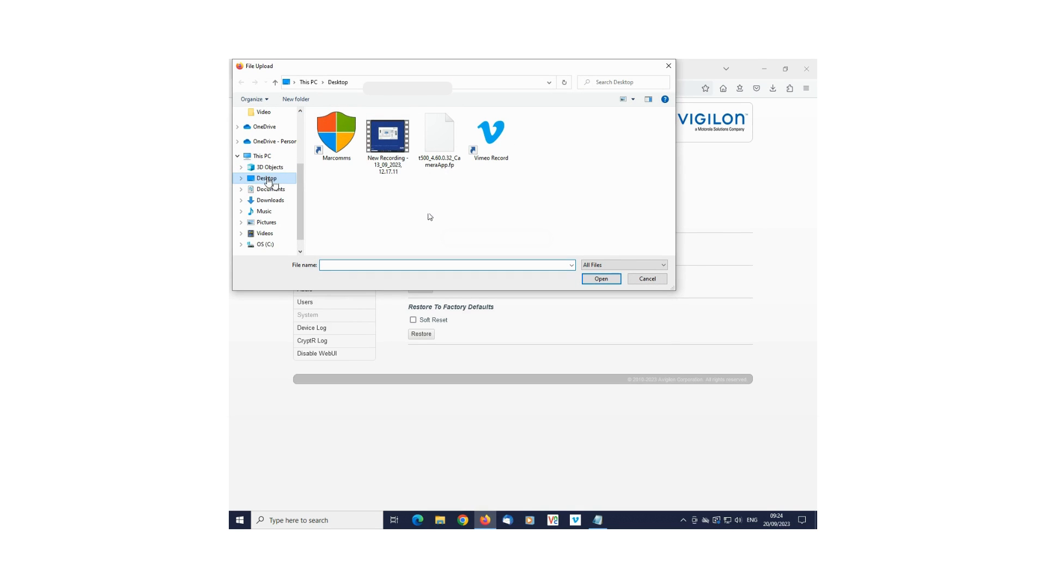
left_click(439, 137)
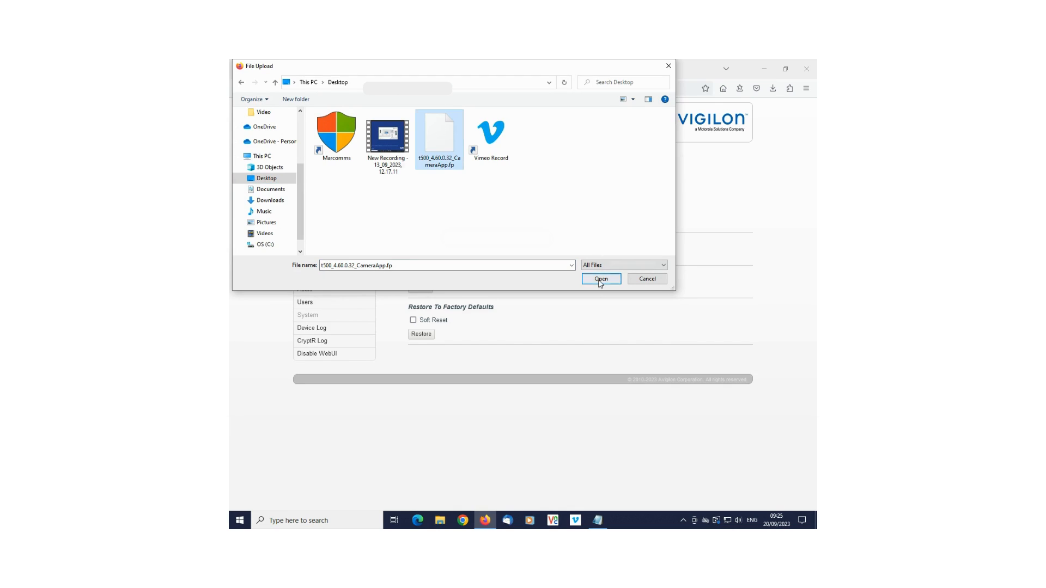
left_click(600, 279)
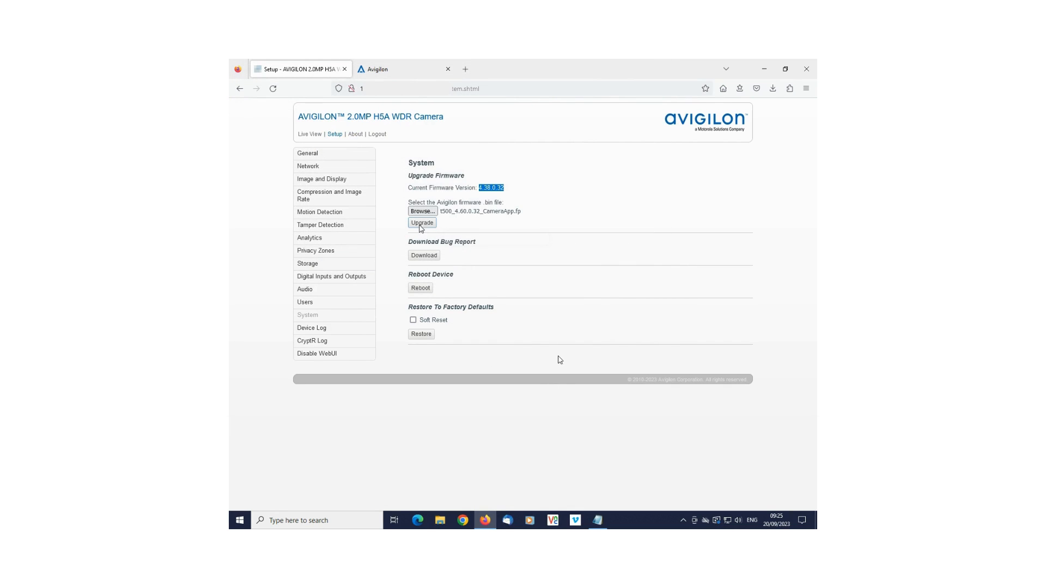
left_click(421, 222)
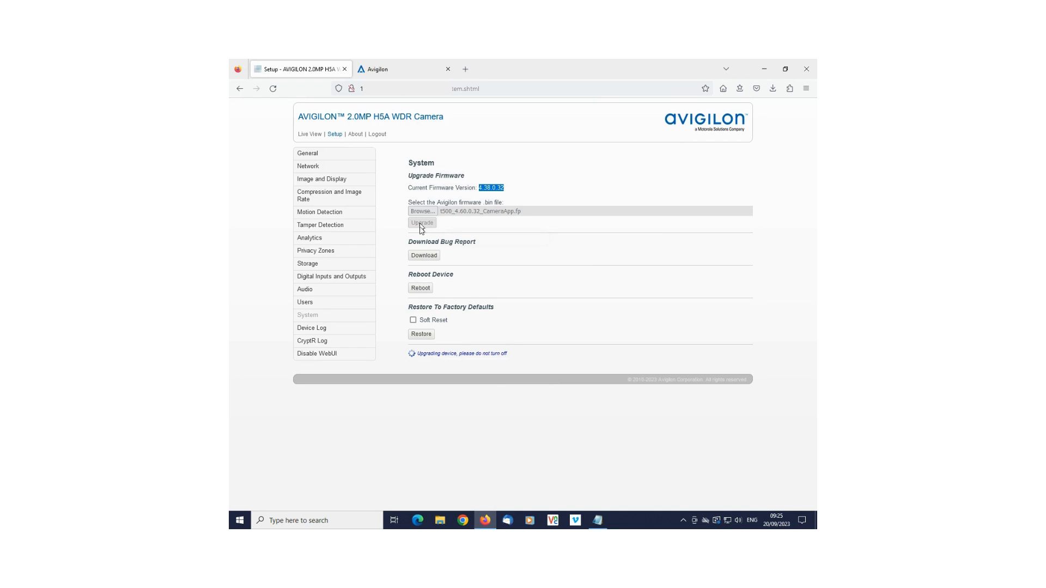